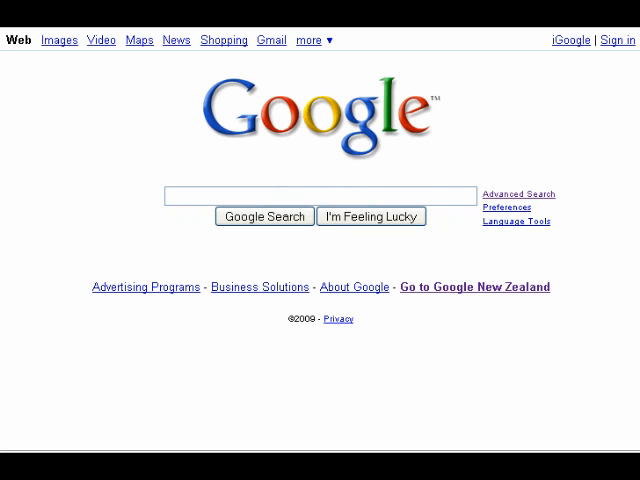
- Run an Advanced Search for the exact phrase "electric guitar" and review the results
text("ele)
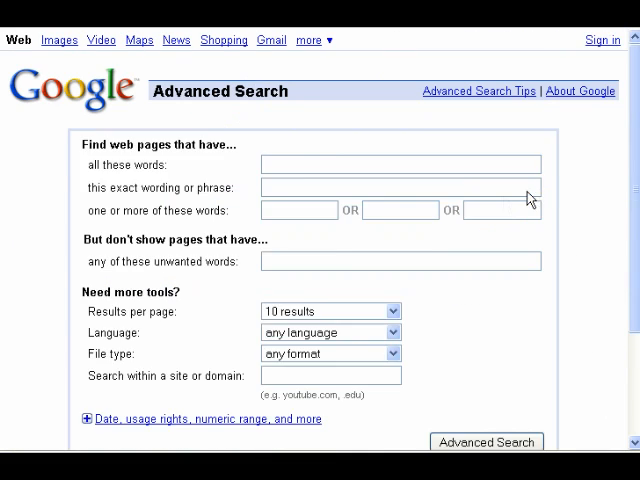
text(e)
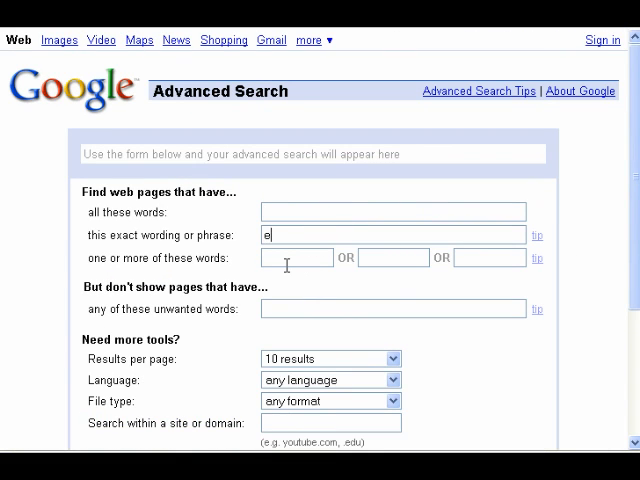
text(lectric guitar)
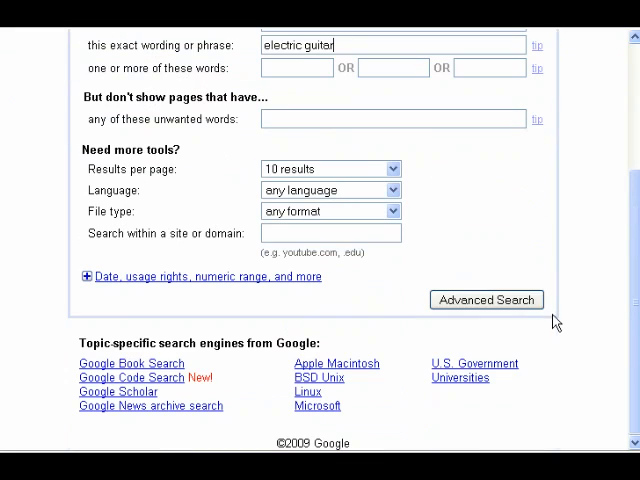
click(486, 300)
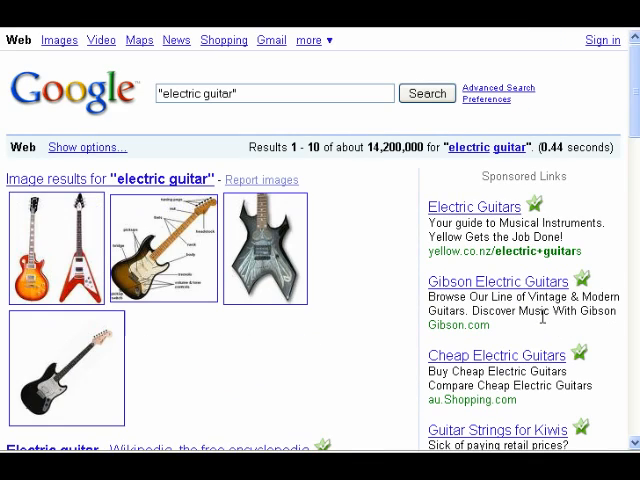
scroll(down, 3)
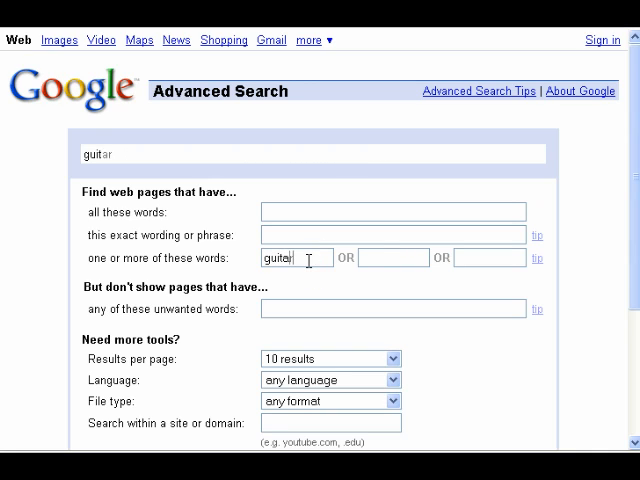
- Run an Advanced Search for pages with any of guitar, singing or base and review results
text(si)
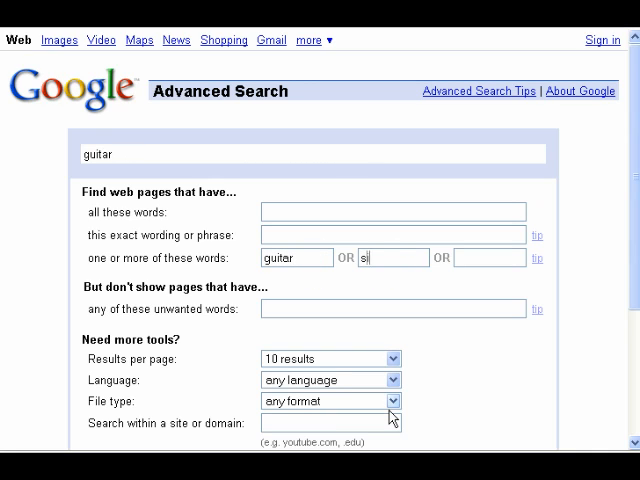
text(inging)
click(490, 258)
text(base)
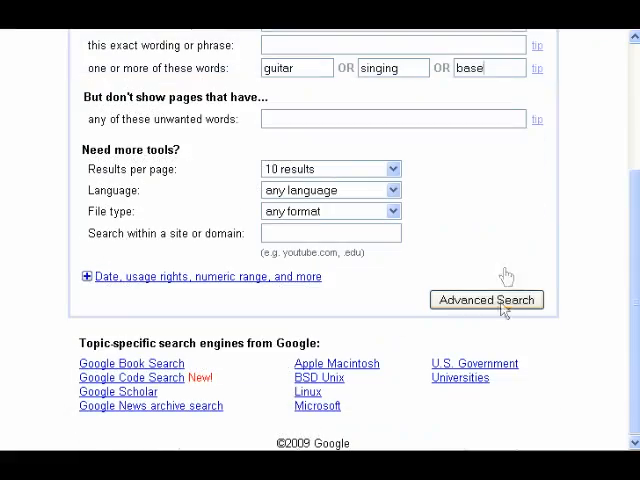
click(486, 300)
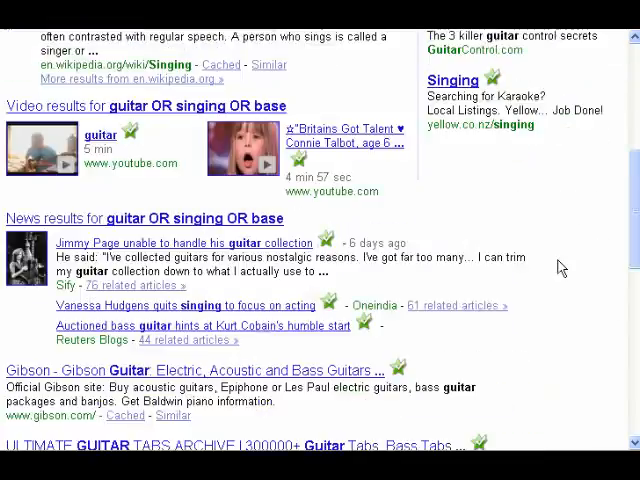
scroll(down, 3)
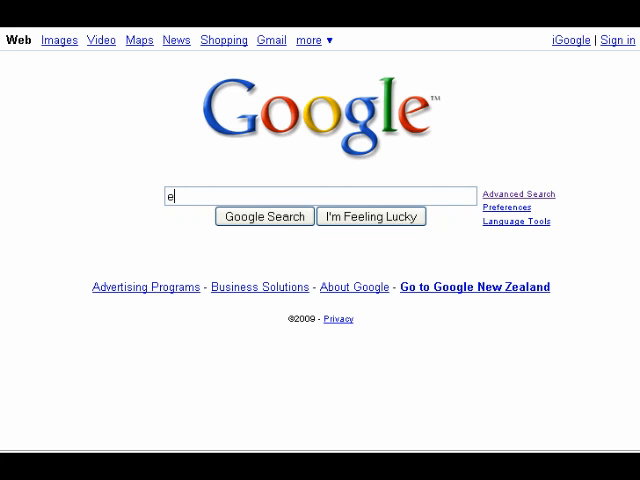
- Search for electric guitar -amplifiers from the search box
text(lectric guitar -amplifiers)
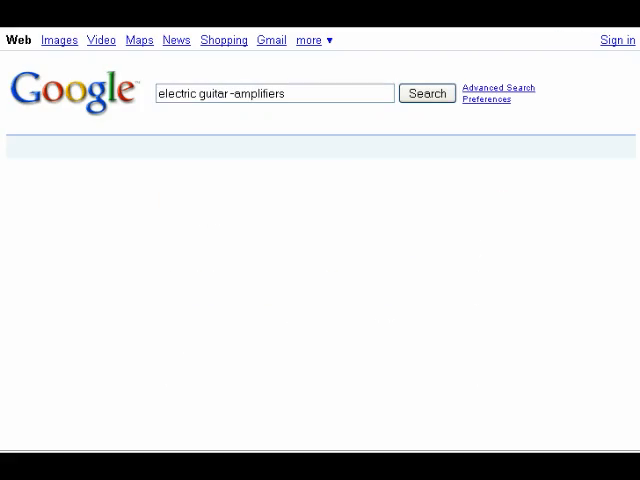
click(428, 92)
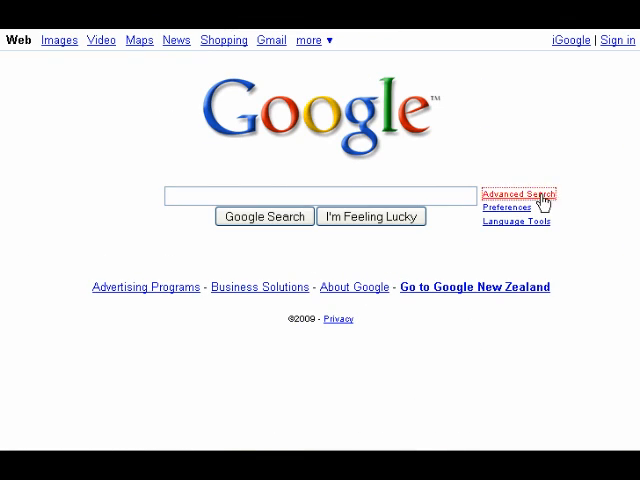
- Repeat it via Advanced Search: all words electric guitar, unwanted word amplifiers, and review results
click(524, 194)
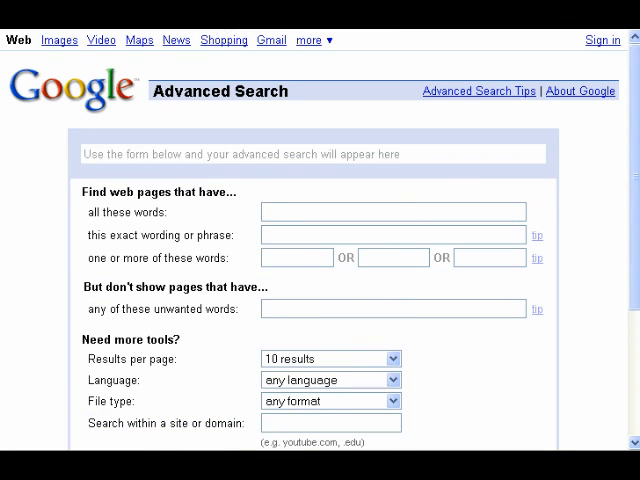
text(electric guitar)
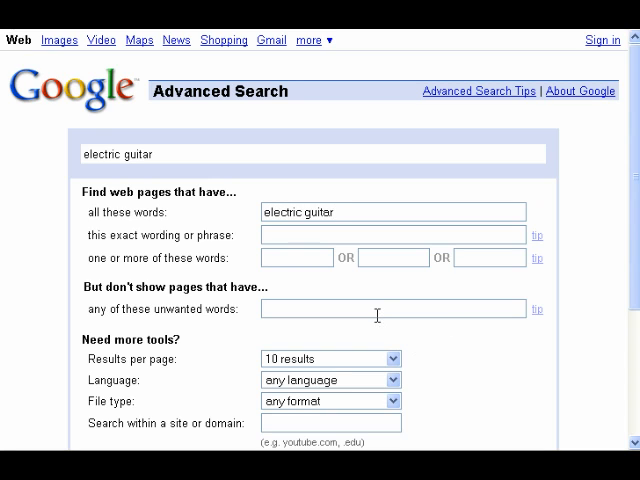
text(amplifiers)
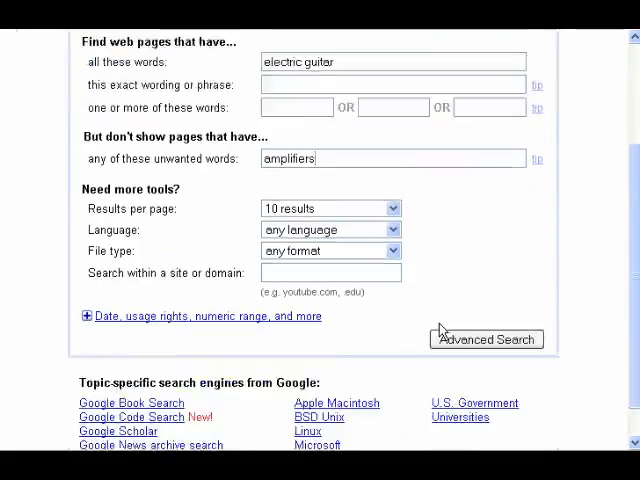
click(486, 338)
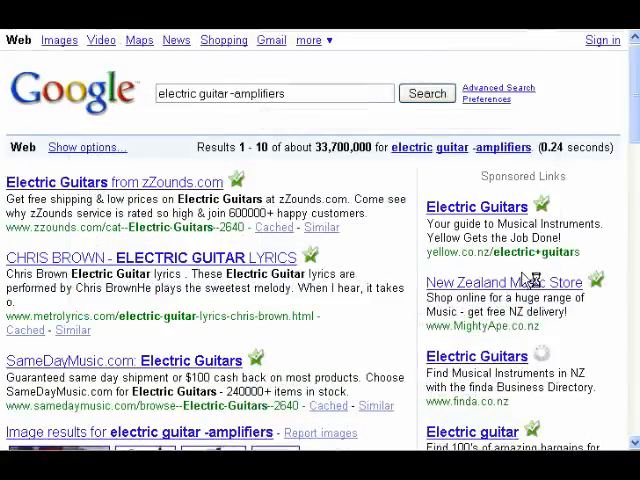
scroll(down, 3)
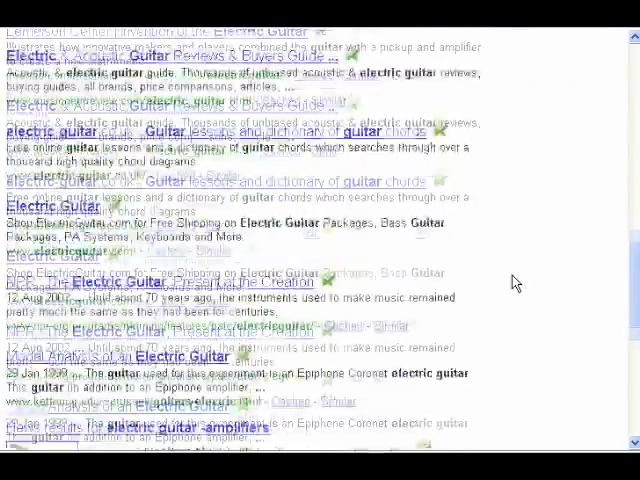
scroll(down, 3)
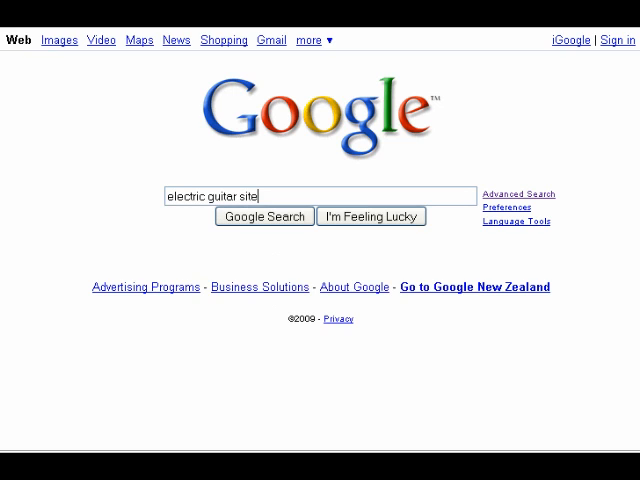
- Search for electric guitar site:wikipedia.org from the search box
text(.wikipe)
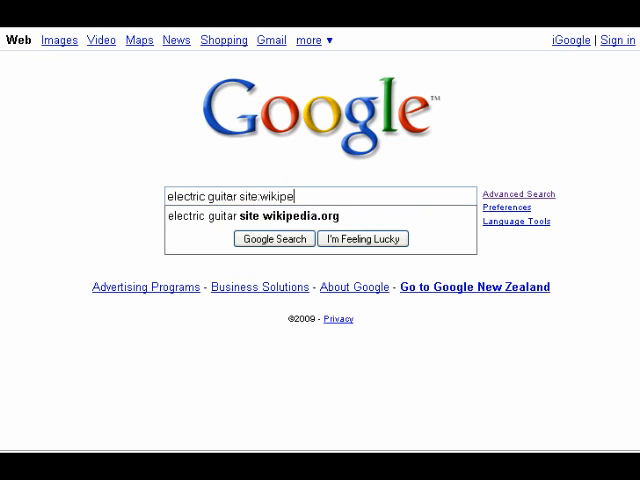
text(dia.org)
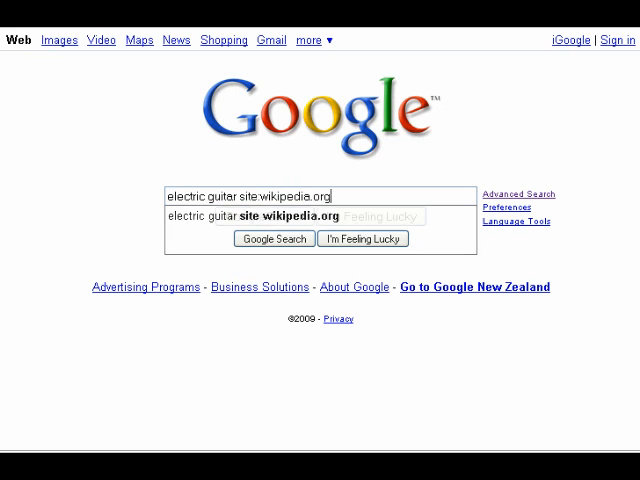
click(274, 238)
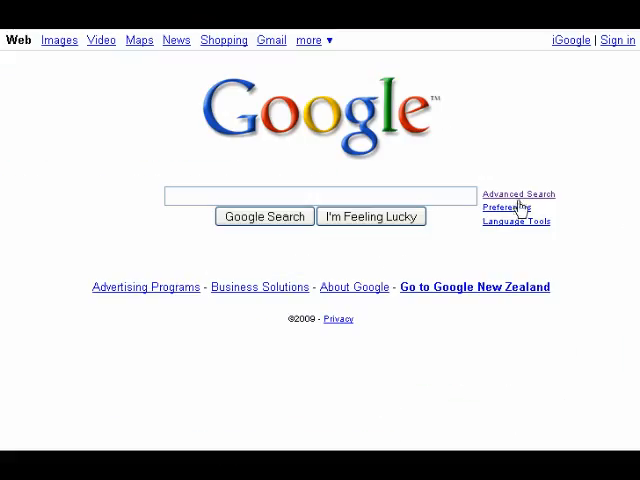
- Repeat via Advanced Search: electric guitar within site wikipedia.org, and review results
click(516, 194)
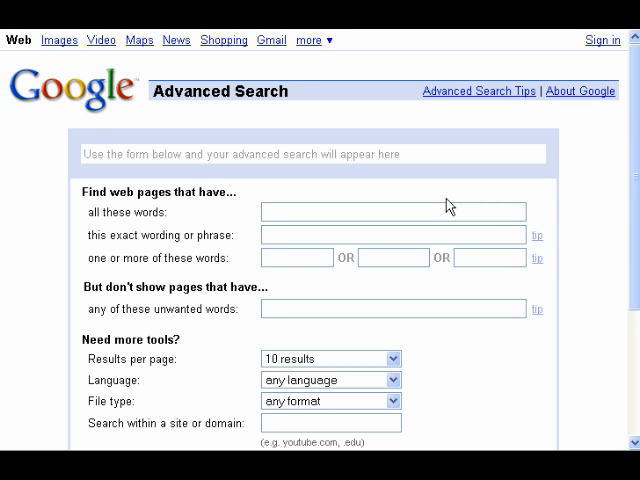
text(electric)
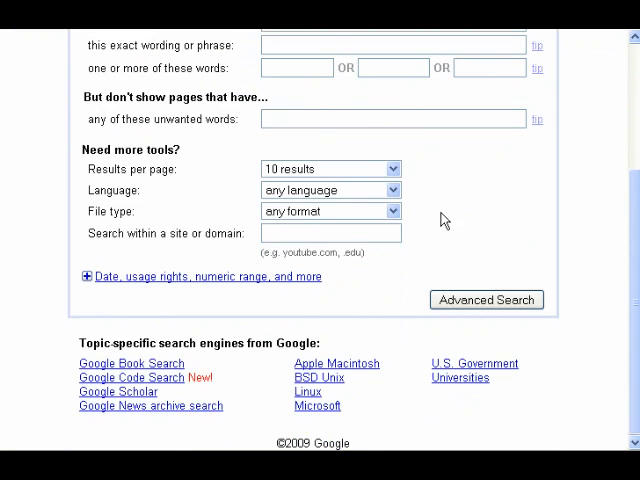
text(wikipedia.org)
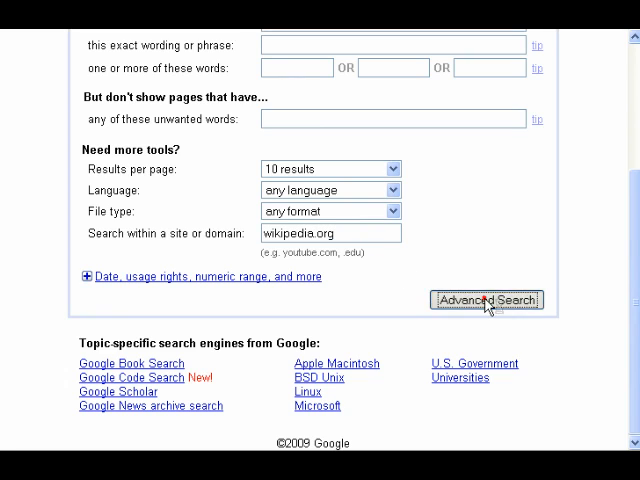
click(488, 300)
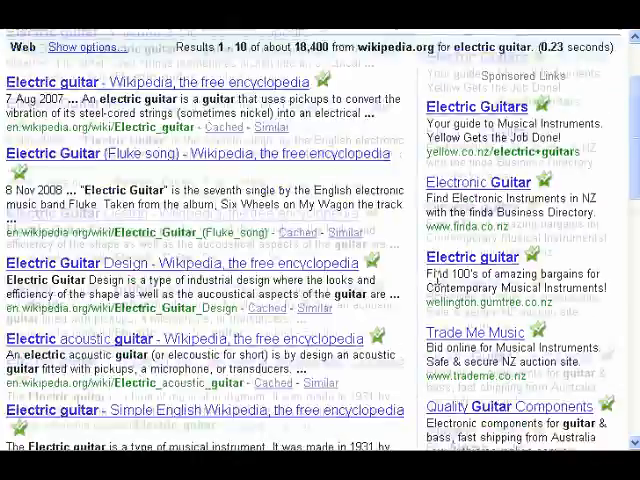
scroll(down, 3)
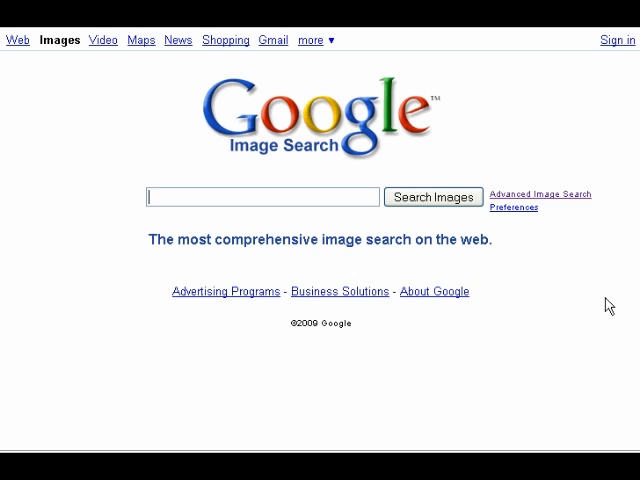
- In Advanced Image Search enter affilorama and explore content, size and filetype options, leaving them as any
click(540, 194)
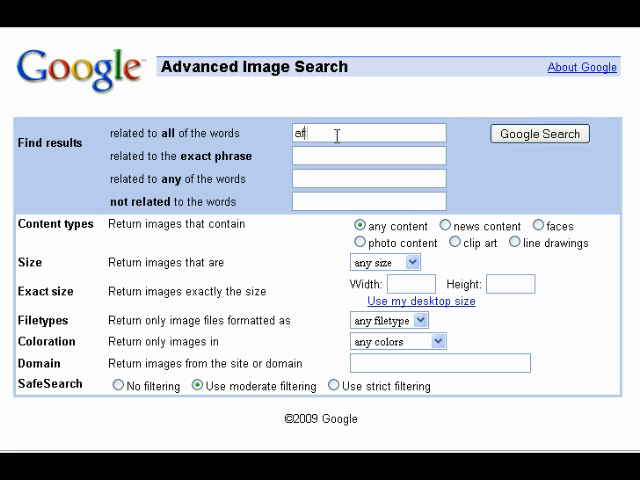
text(affilorama)
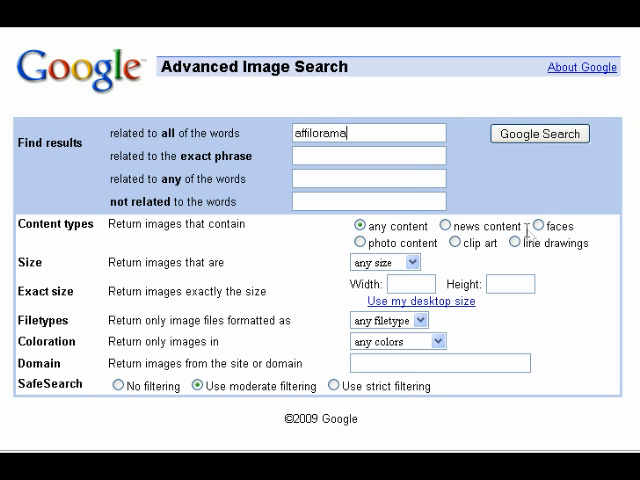
click(536, 226)
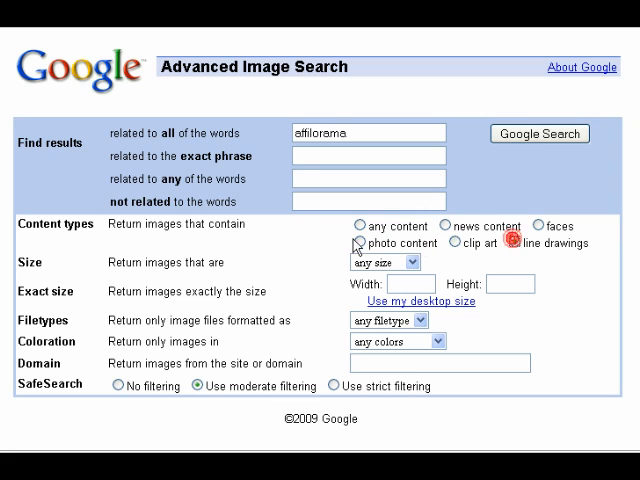
click(356, 224)
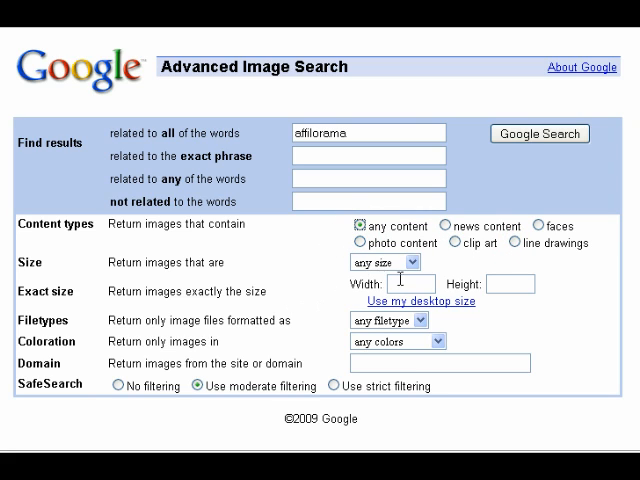
click(384, 262)
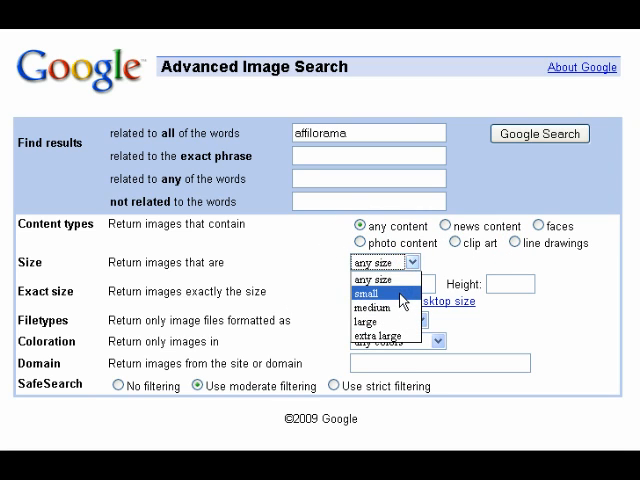
mouse_move(376, 292)
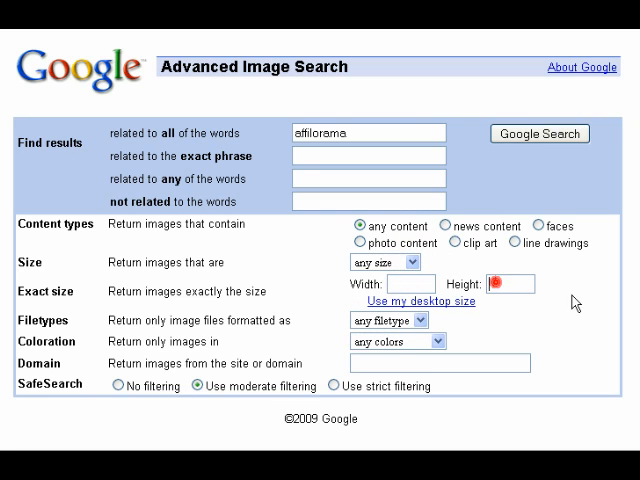
click(388, 320)
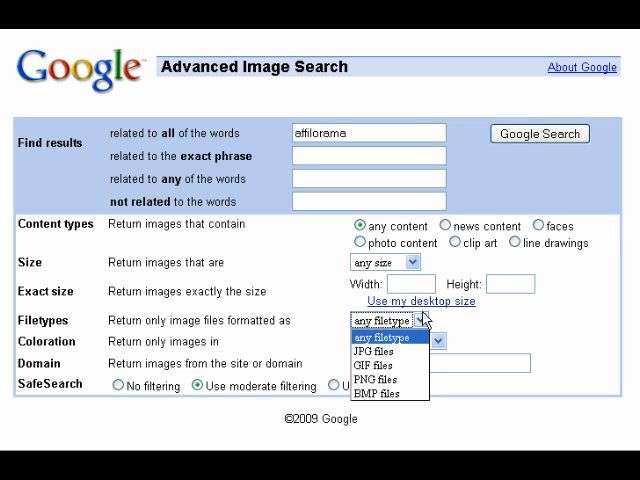
click(384, 320)
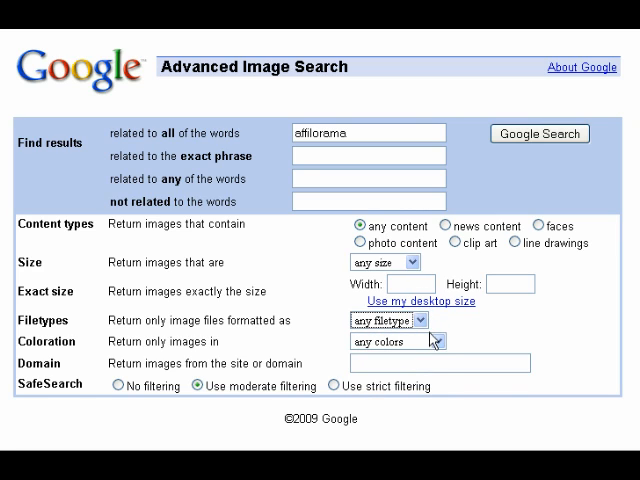
- Restrict the domain to affilorama.com and run the image search
click(428, 342)
text(affiloram)
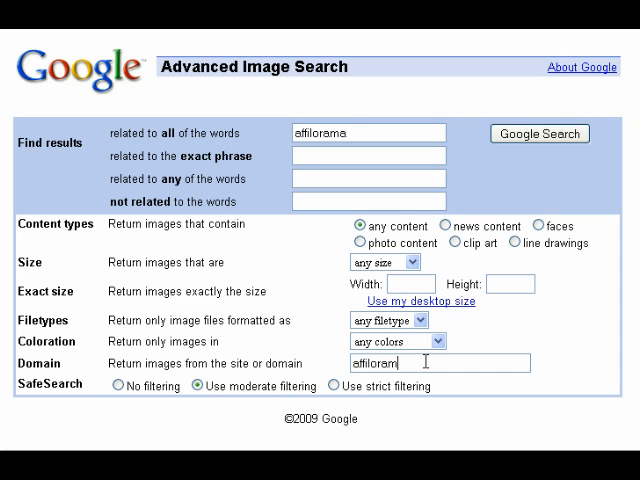
click(540, 132)
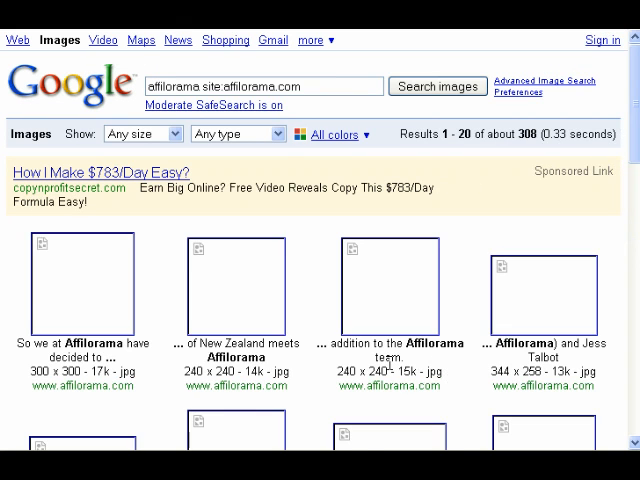
- Scroll through the affilorama image results before returning to the Google home page
scroll(down, 3)
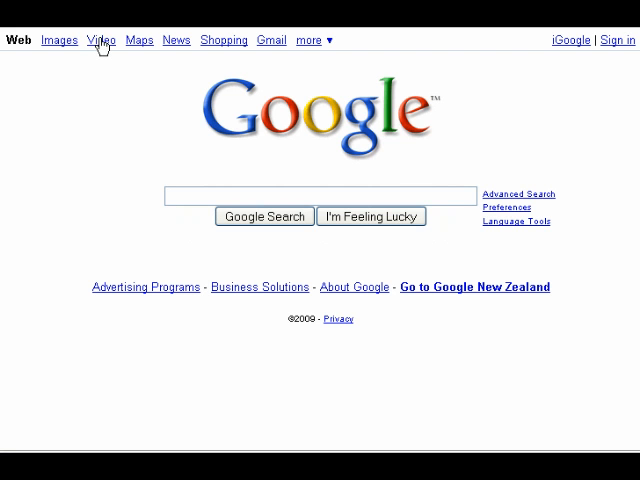
- Run an Advanced Video Search for affilorama limited to the domain youtube.com
click(104, 40)
text(a)
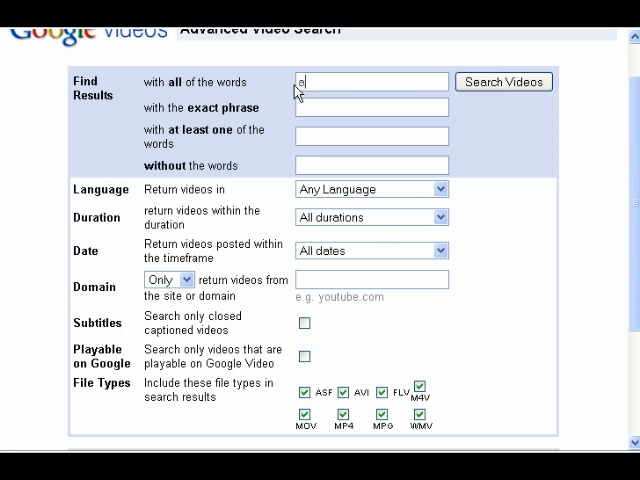
text(ffilorama)
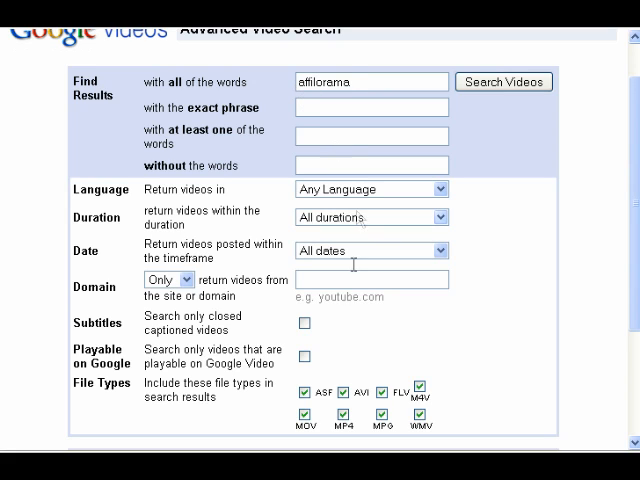
text(youtu)
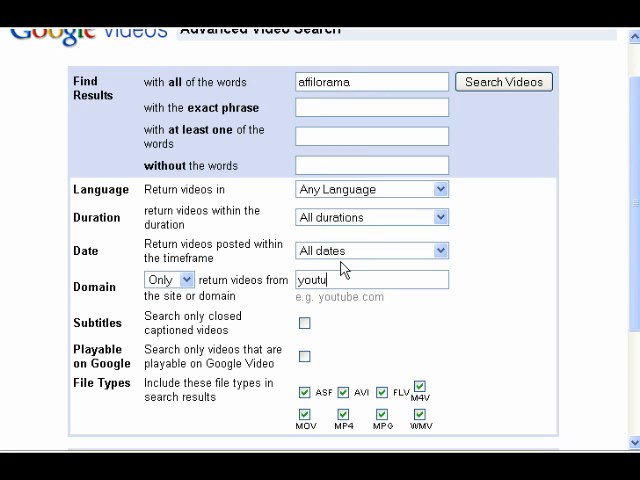
text(be.com)
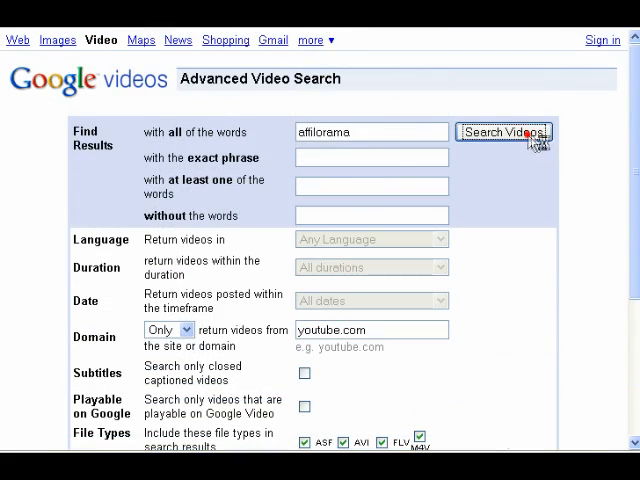
click(504, 132)
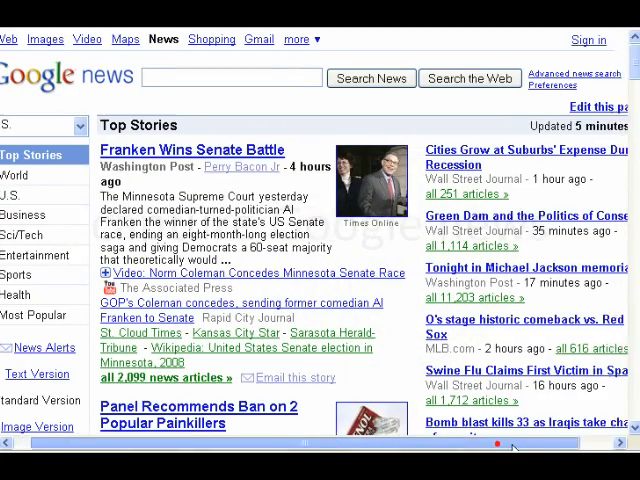
- Scroll Google News to Local News and enter christchurch as the location
scroll(down, 3)
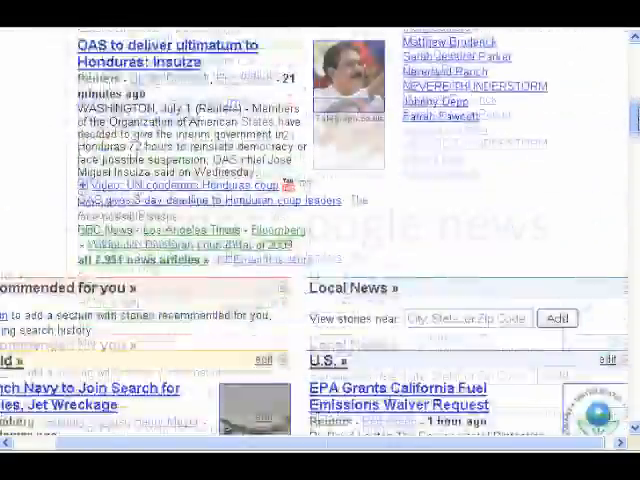
scroll(down, 3)
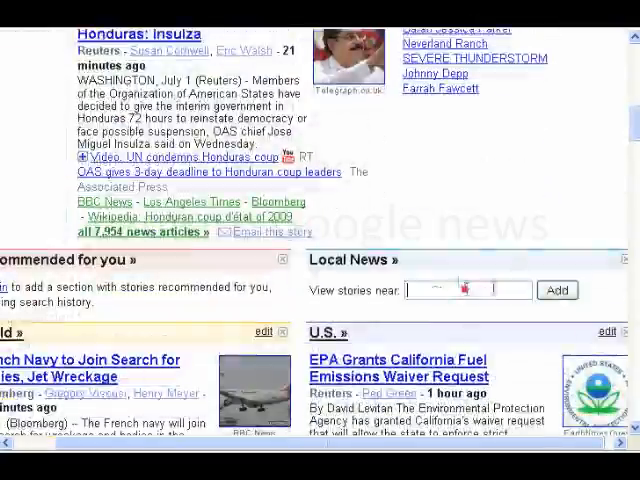
text(christchu)
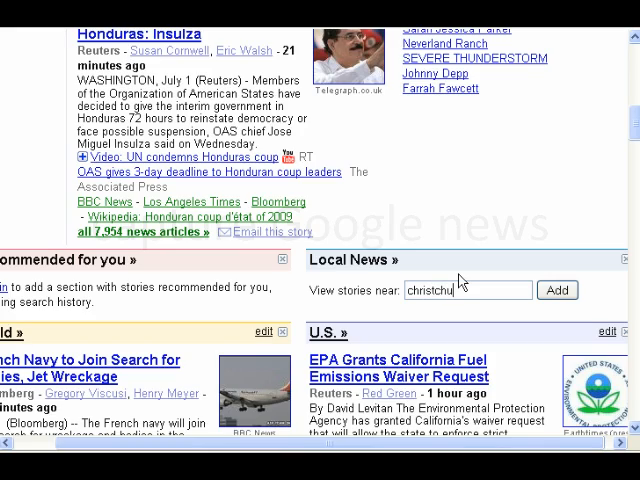
text(christchurch)
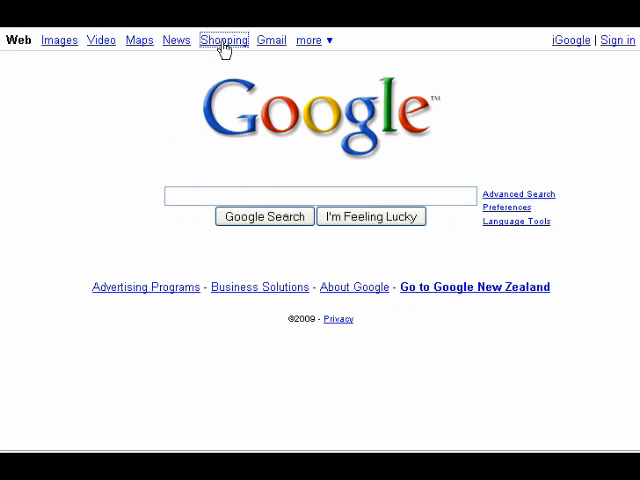
- Run an Advanced Product Search for portable stereo priced 50–200, matching product name only, and review results
click(222, 40)
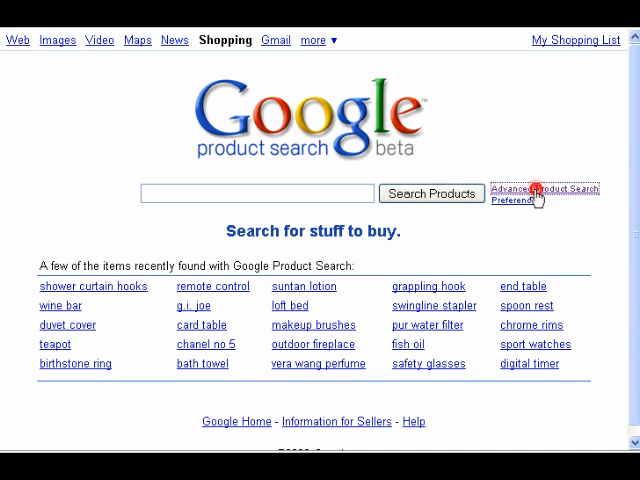
click(548, 188)
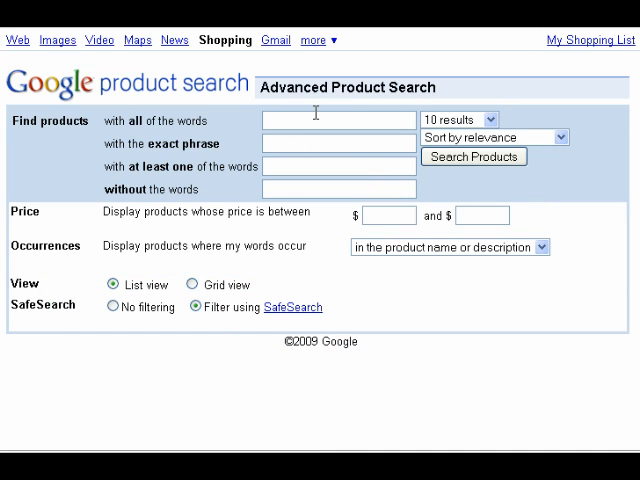
text(portable stereo)
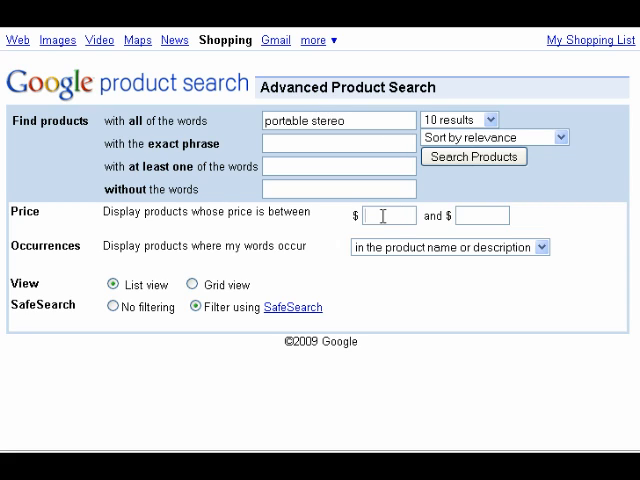
text(50)
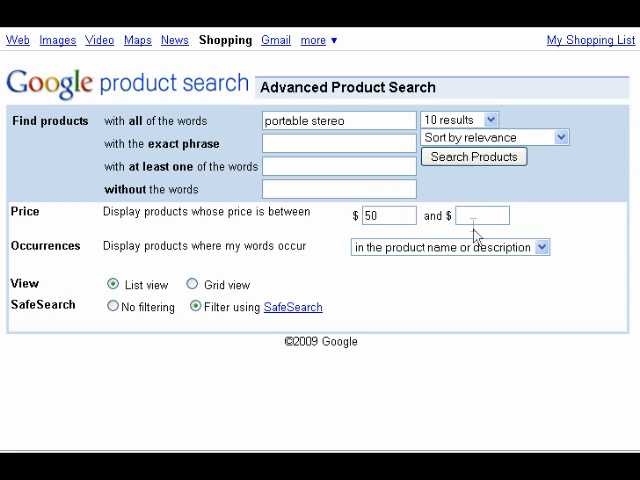
text(200)
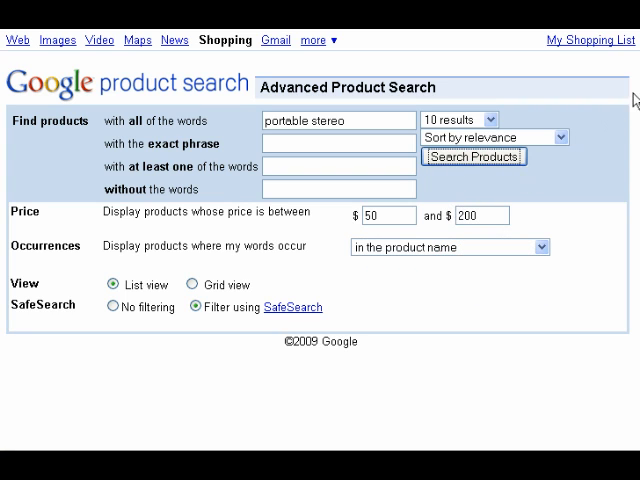
click(474, 156)
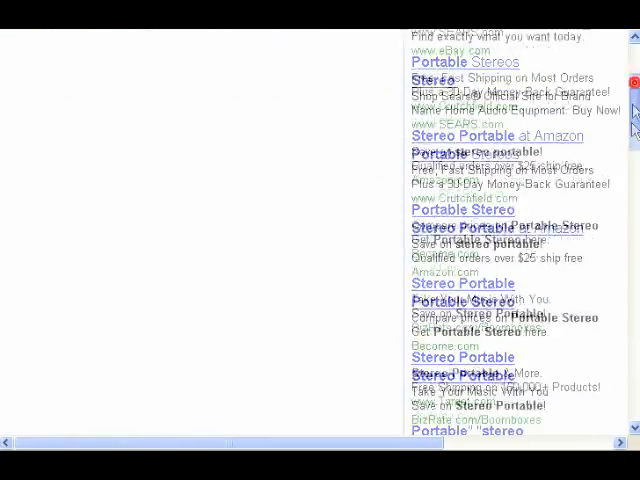
scroll(down, 3)
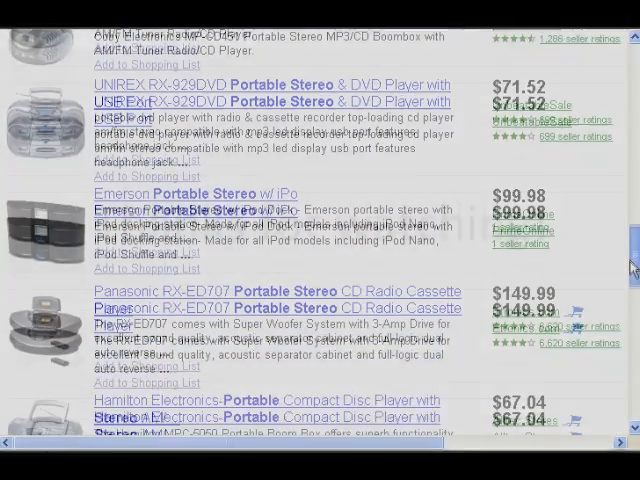